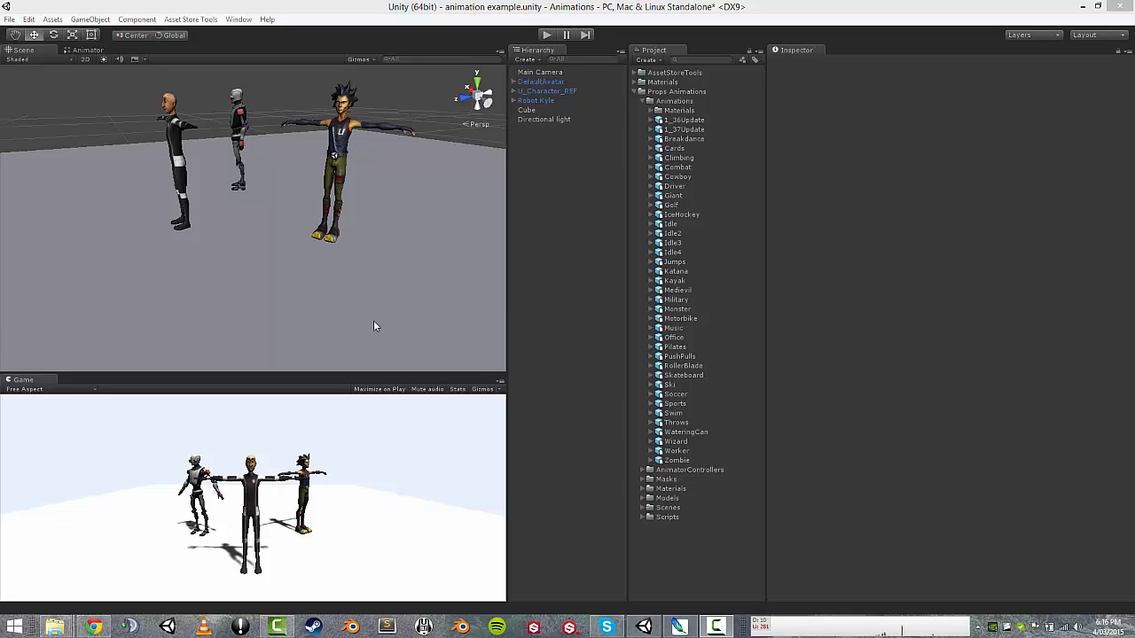
{"action": "mouse_move", "coordinate": [620, 233]}
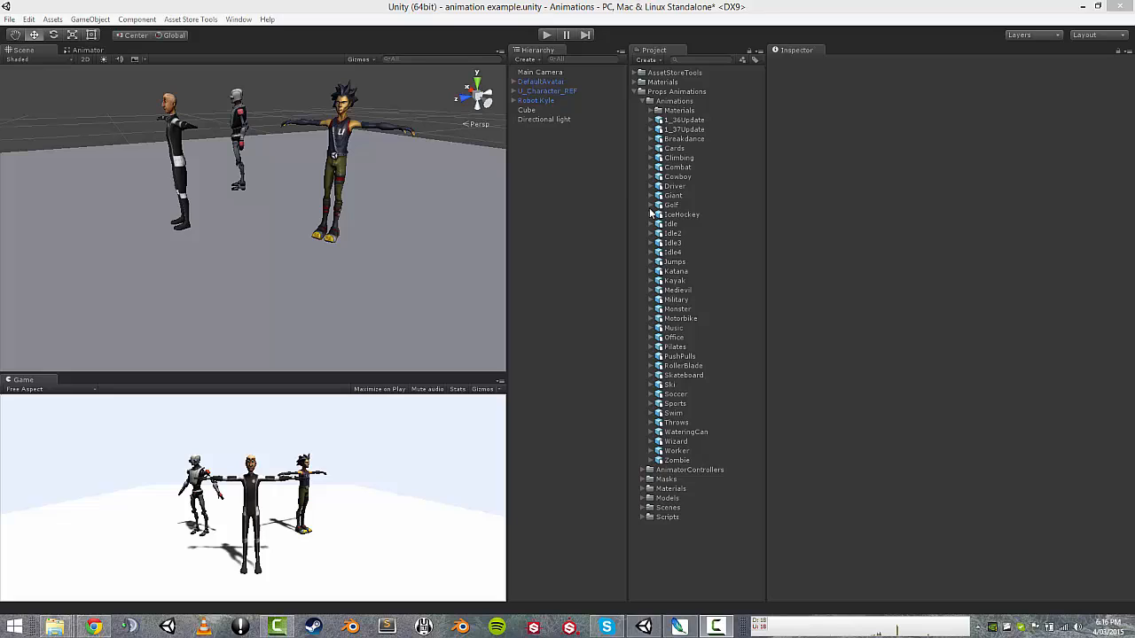
Step: Browse the Golf and Giant models, then expand Jumps to list clips like Freefall
{"action": "left_click", "coordinate": [653, 205]}
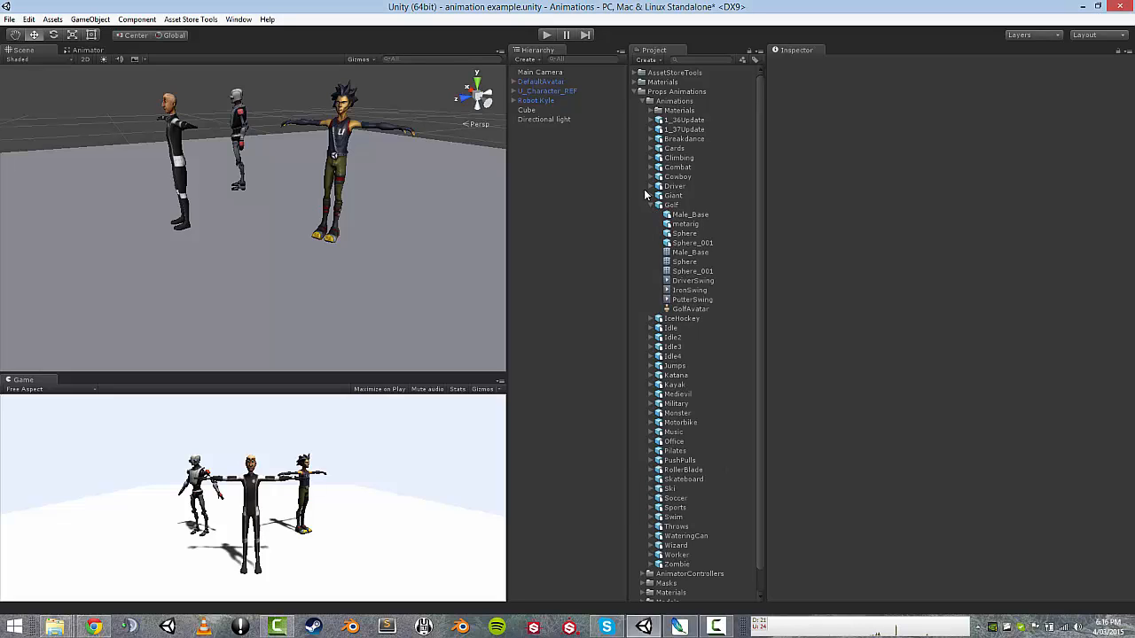
{"action": "left_click", "coordinate": [651, 195]}
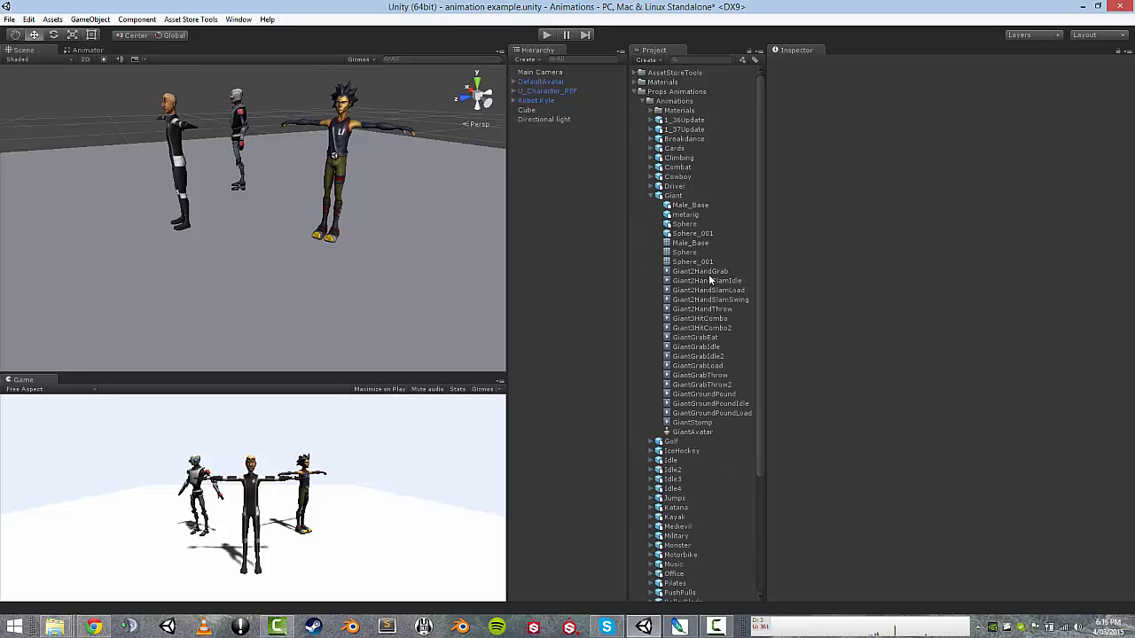
{"action": "mouse_move", "coordinate": [692, 257]}
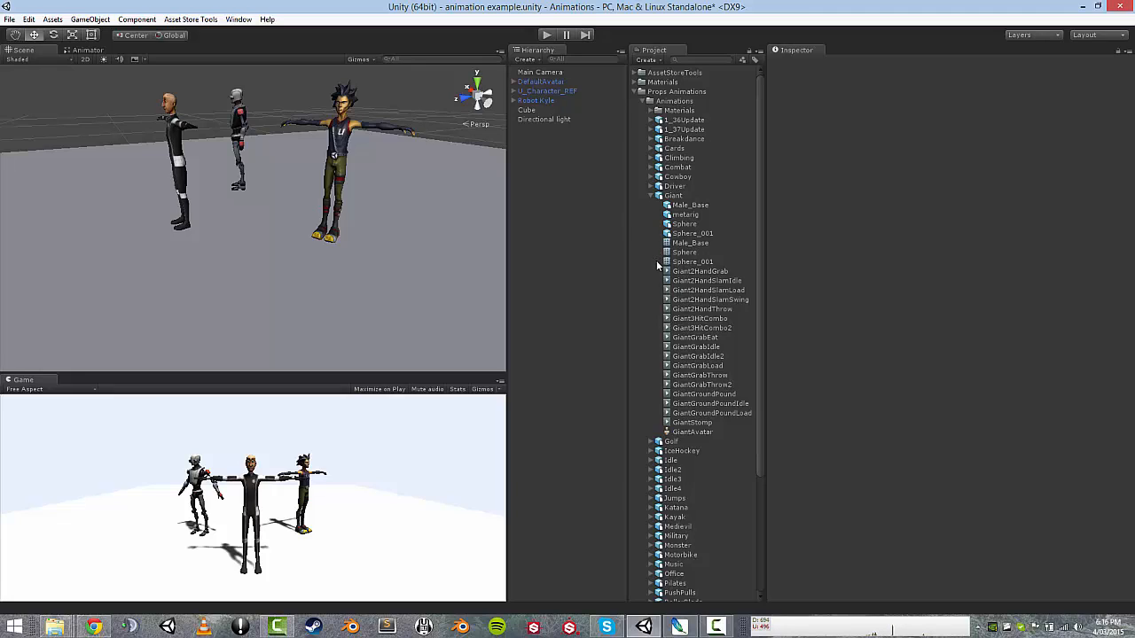
{"action": "mouse_move", "coordinate": [650, 198]}
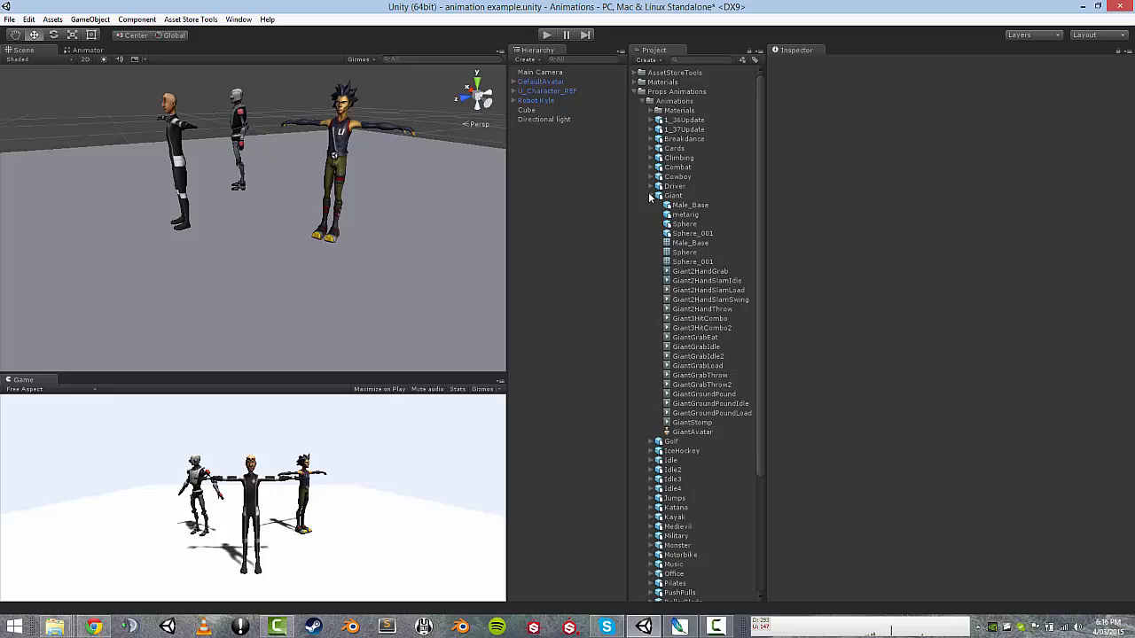
{"action": "left_click", "coordinate": [650, 195]}
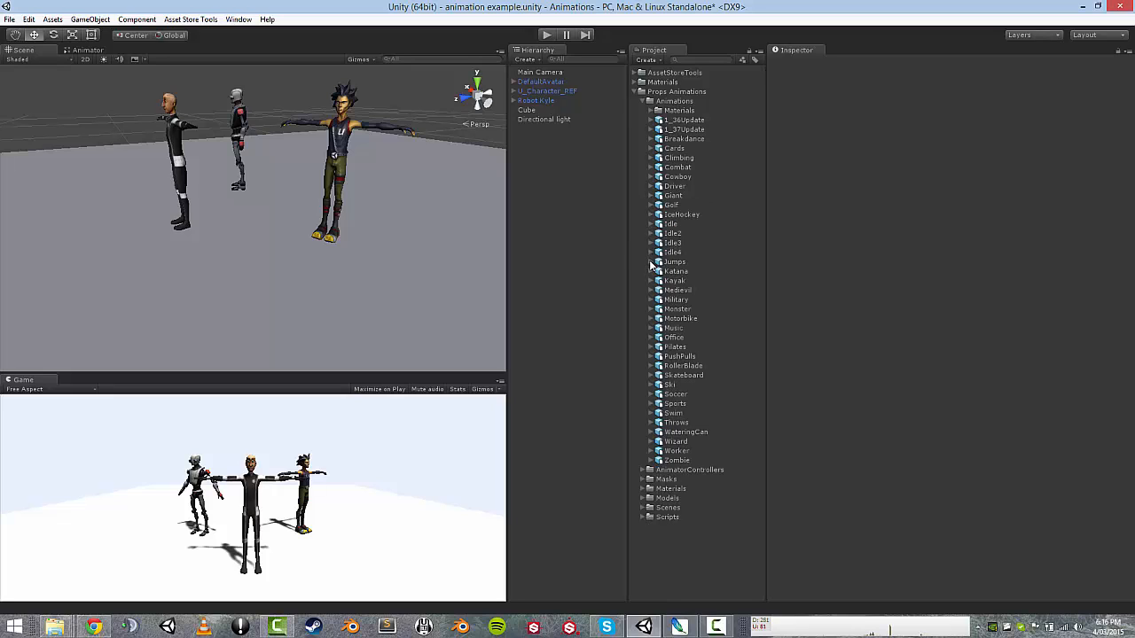
{"action": "left_click", "coordinate": [651, 261]}
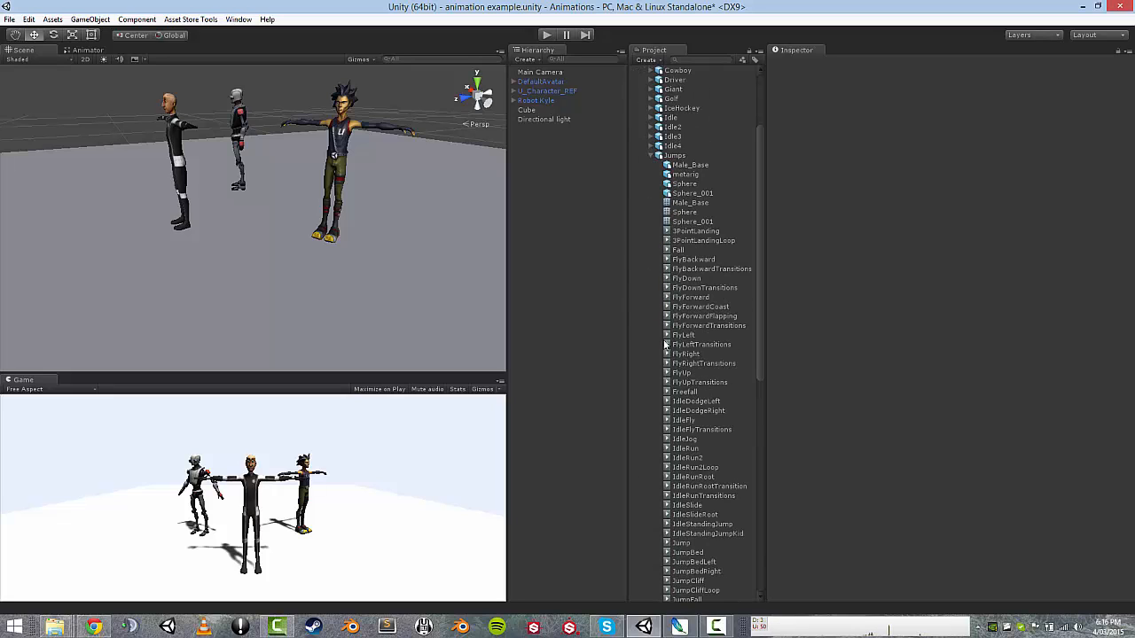
Step: Select the Freefall clip inside Jumps.fbx and duplicate it with Ctrl+D
{"action": "left_click", "coordinate": [685, 391]}
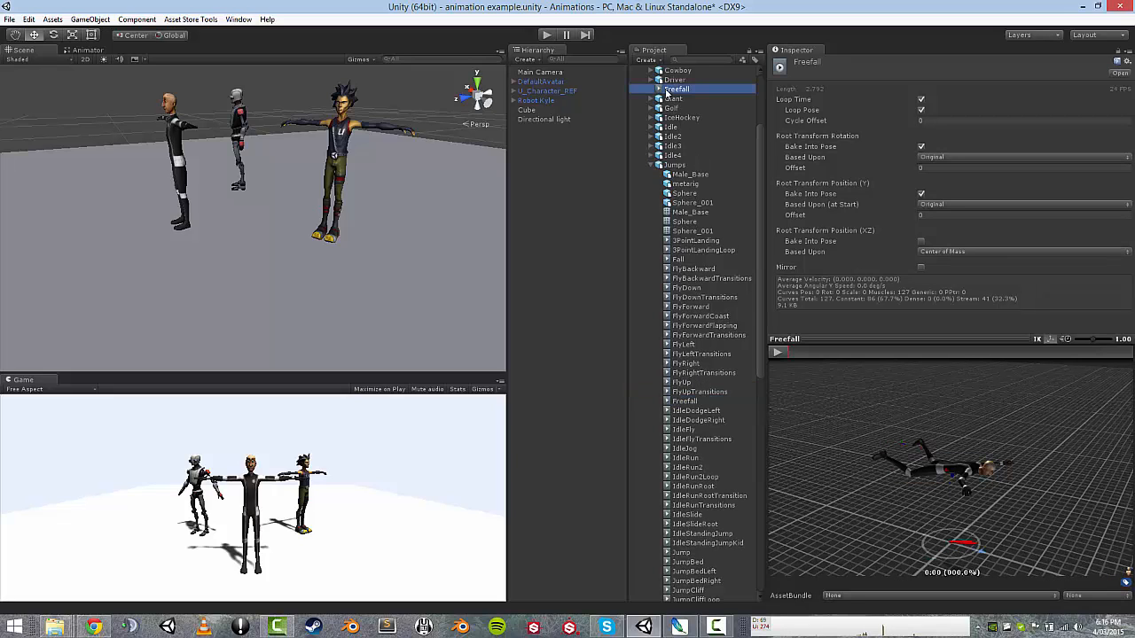
Step: Show the new Freefall clip in Explorer, confirm Freefall.anim (24 KB), then close Explorer
{"action": "right_click", "coordinate": [677, 88]}
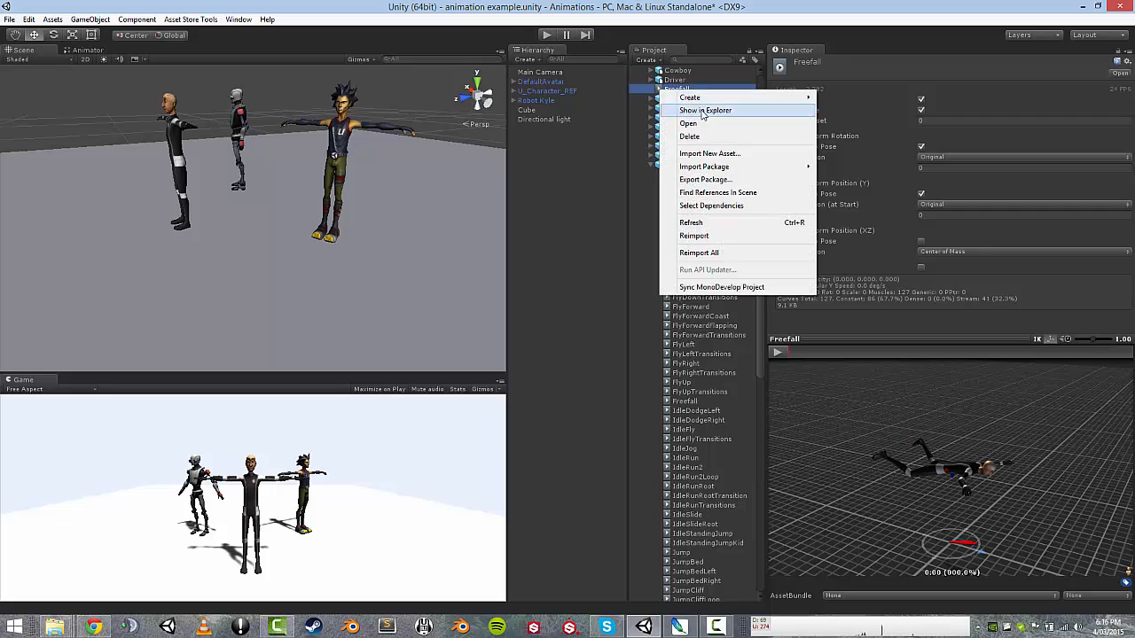
{"action": "left_click", "coordinate": [705, 110]}
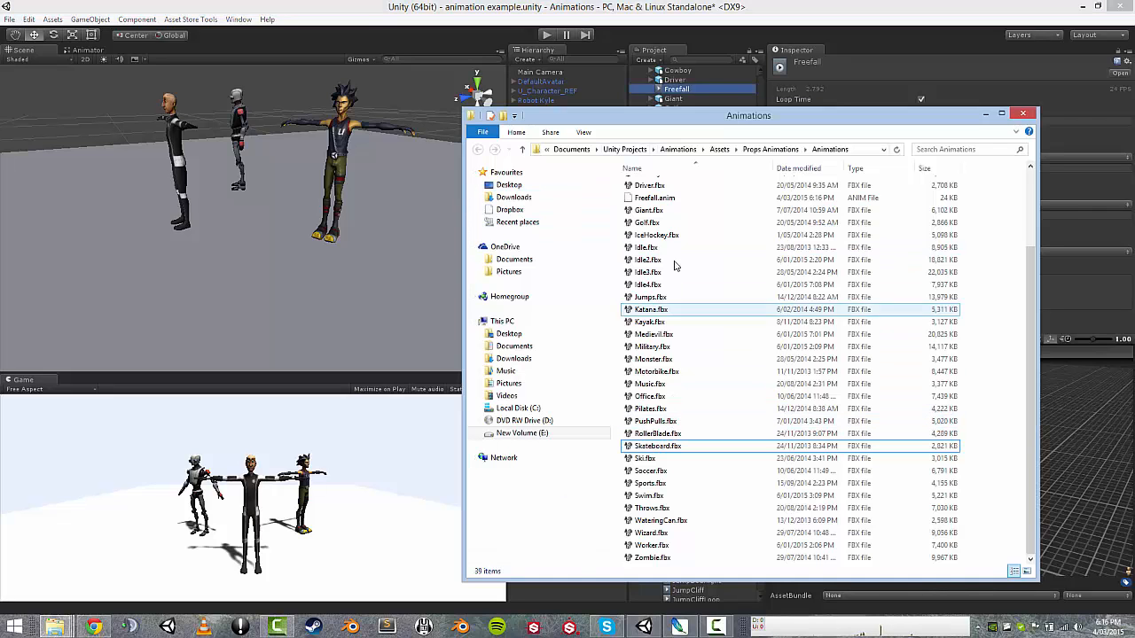
{"action": "left_click", "coordinate": [655, 197]}
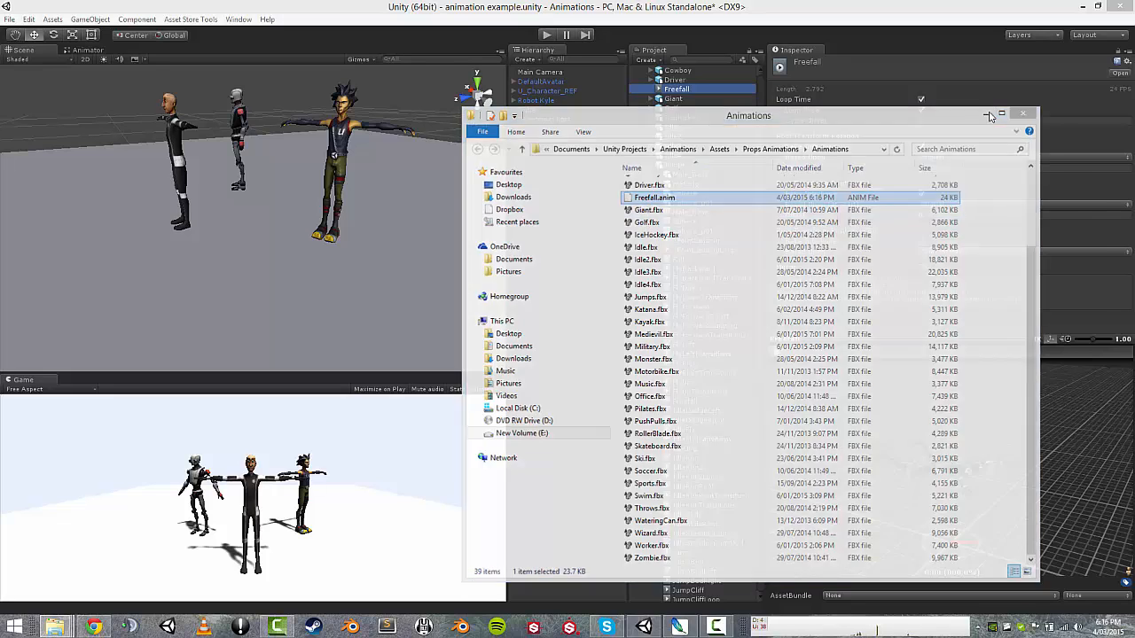
{"action": "left_click", "coordinate": [1022, 113]}
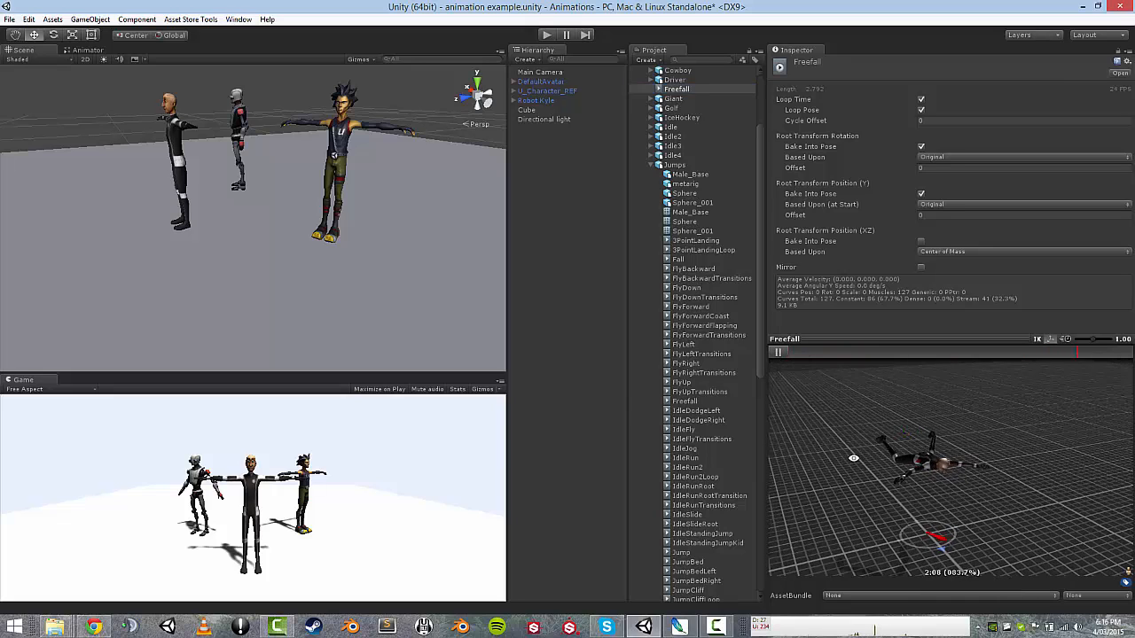
Step: Stop the Freefall preview and delete the standalone Freefall asset from Animations
{"action": "left_click", "coordinate": [778, 352]}
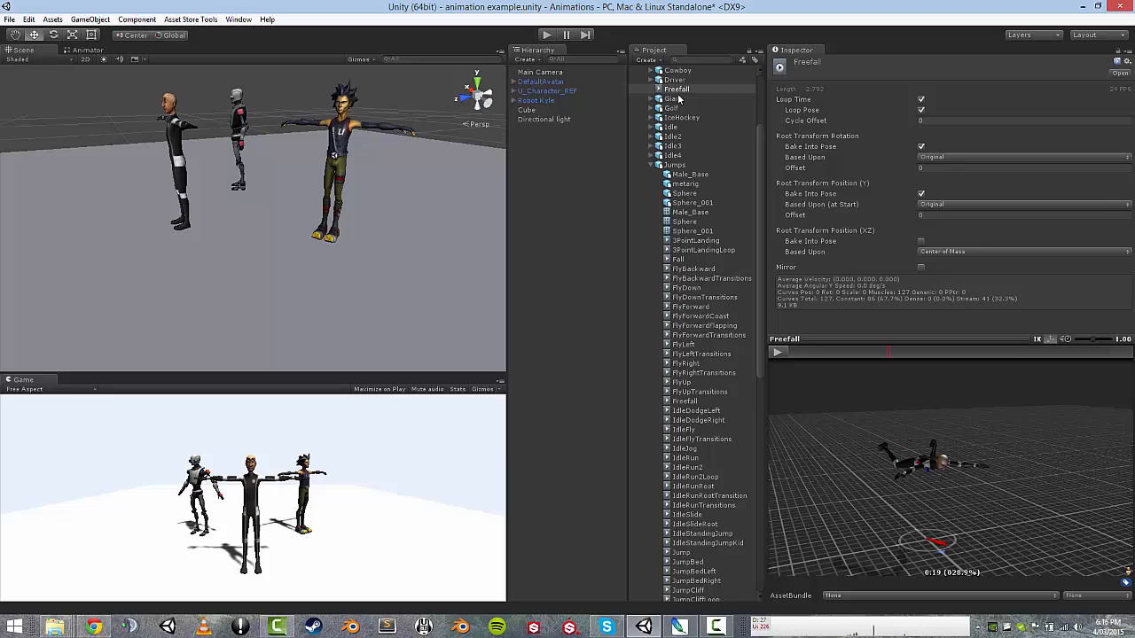
{"action": "left_click", "coordinate": [677, 89]}
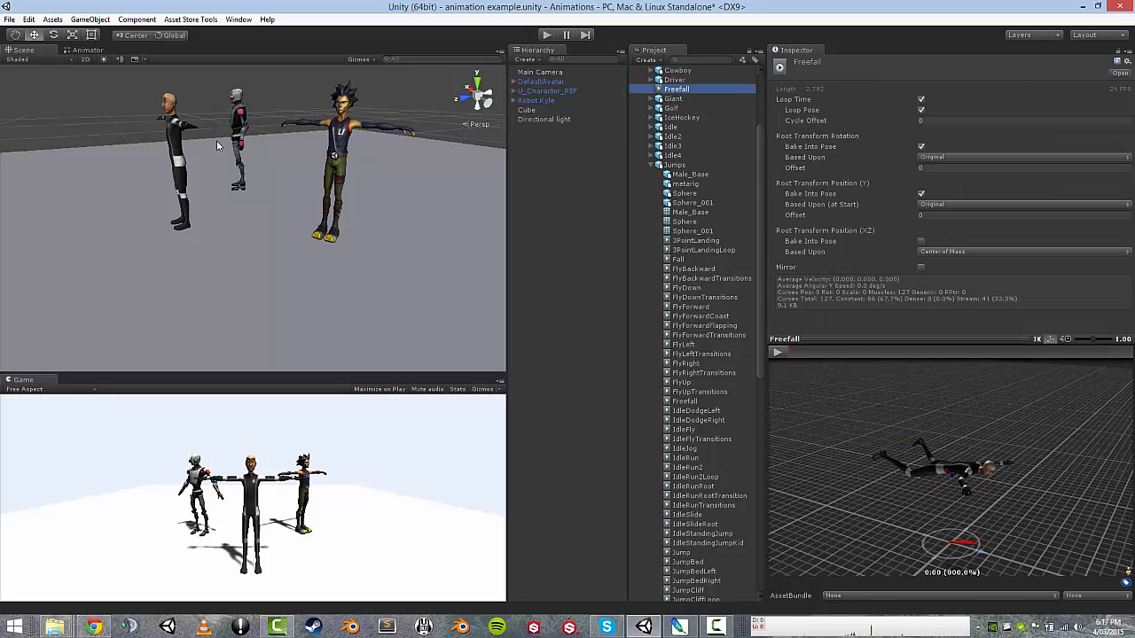
{"action": "left_click", "coordinate": [674, 98]}
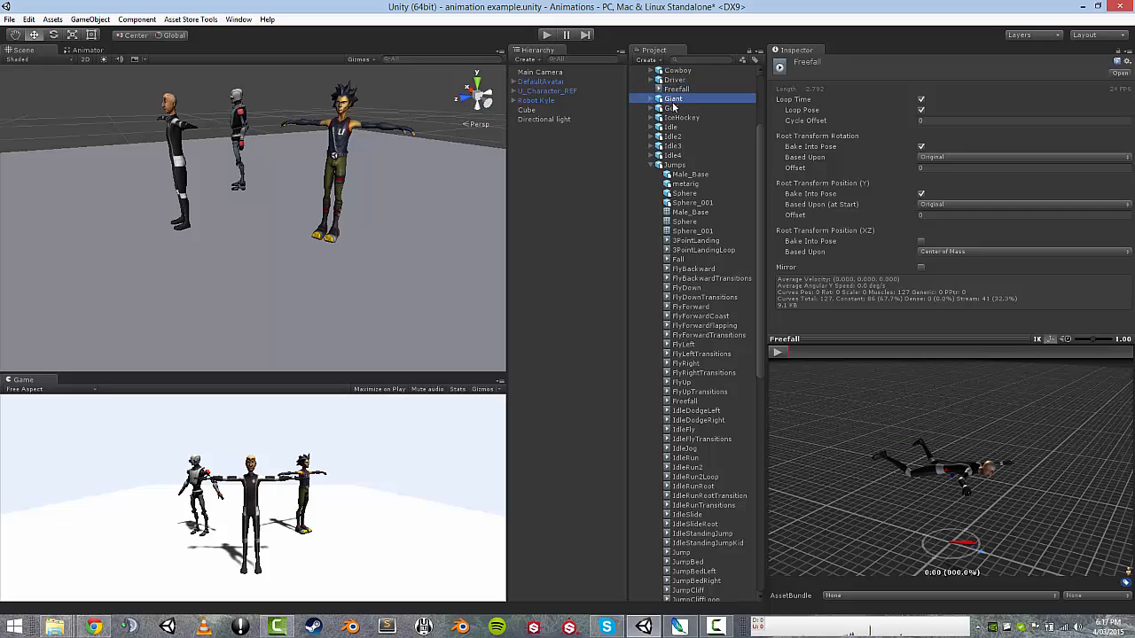
{"action": "left_click", "coordinate": [677, 90]}
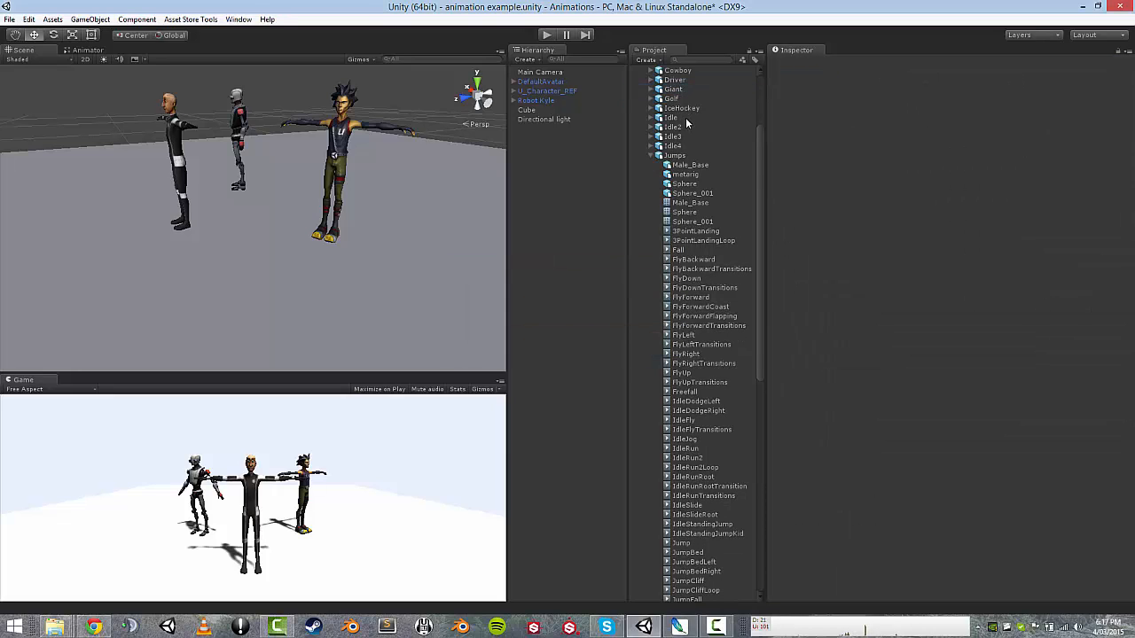
{"action": "scroll", "scroll_direction": "up", "scroll_amount": 3}
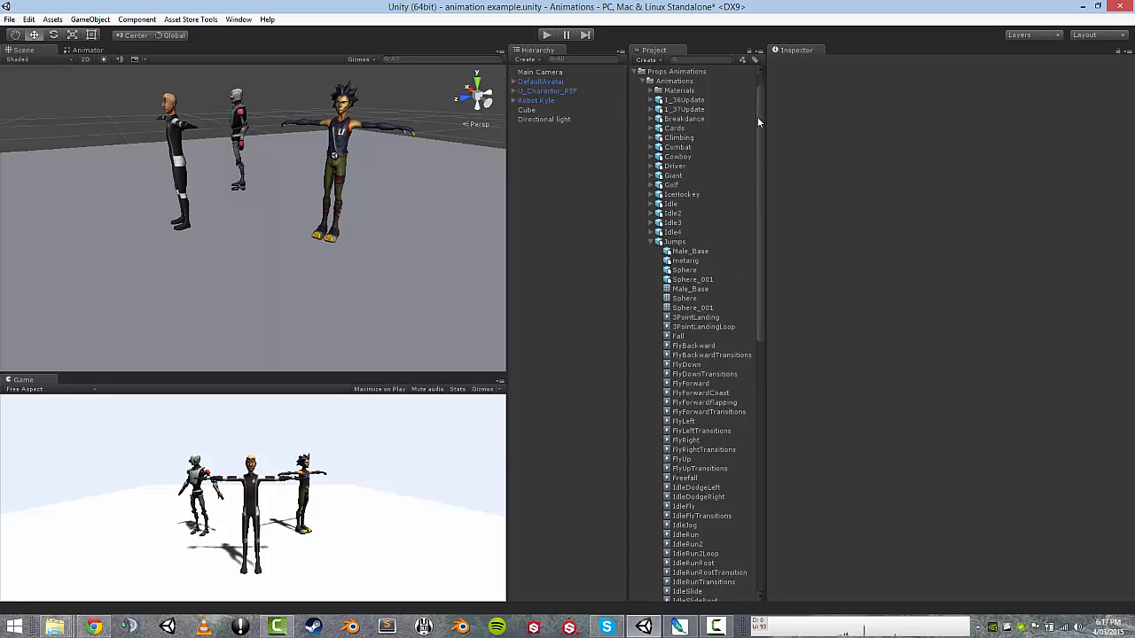
{"action": "scroll", "scroll_direction": "up", "scroll_amount": 3}
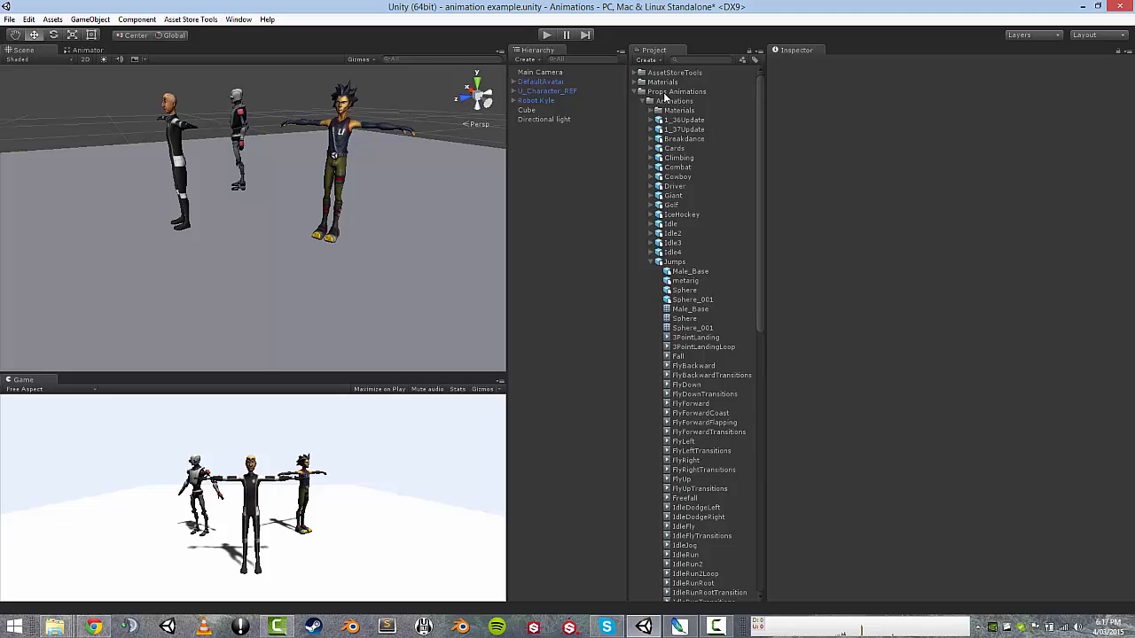
{"action": "mouse_move", "coordinate": [643, 209]}
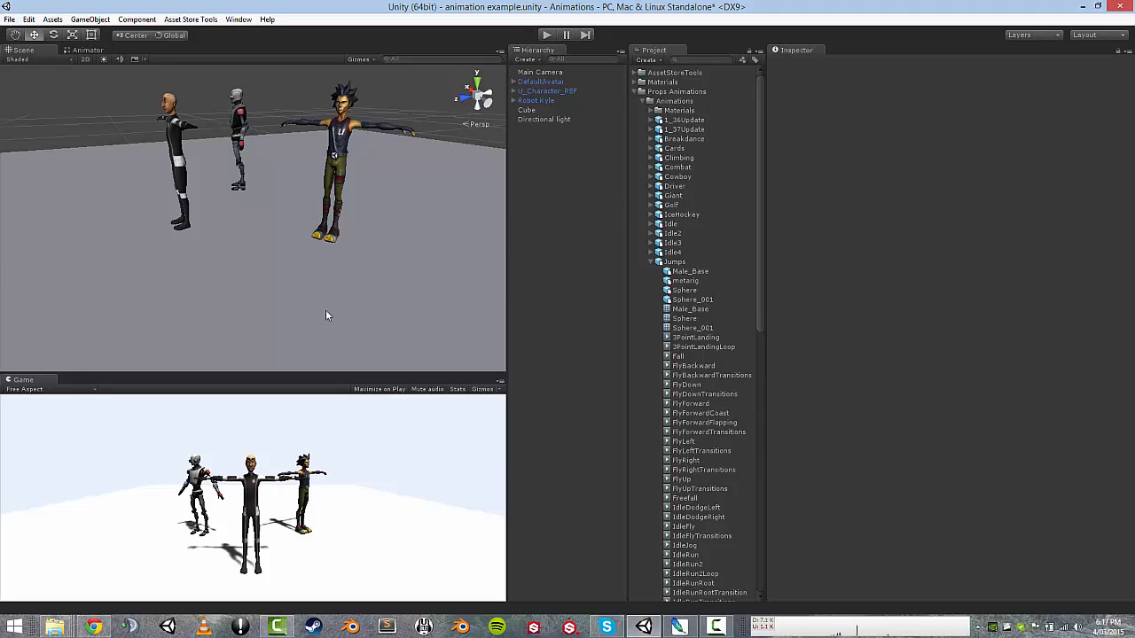
{"action": "mouse_move", "coordinate": [236, 349]}
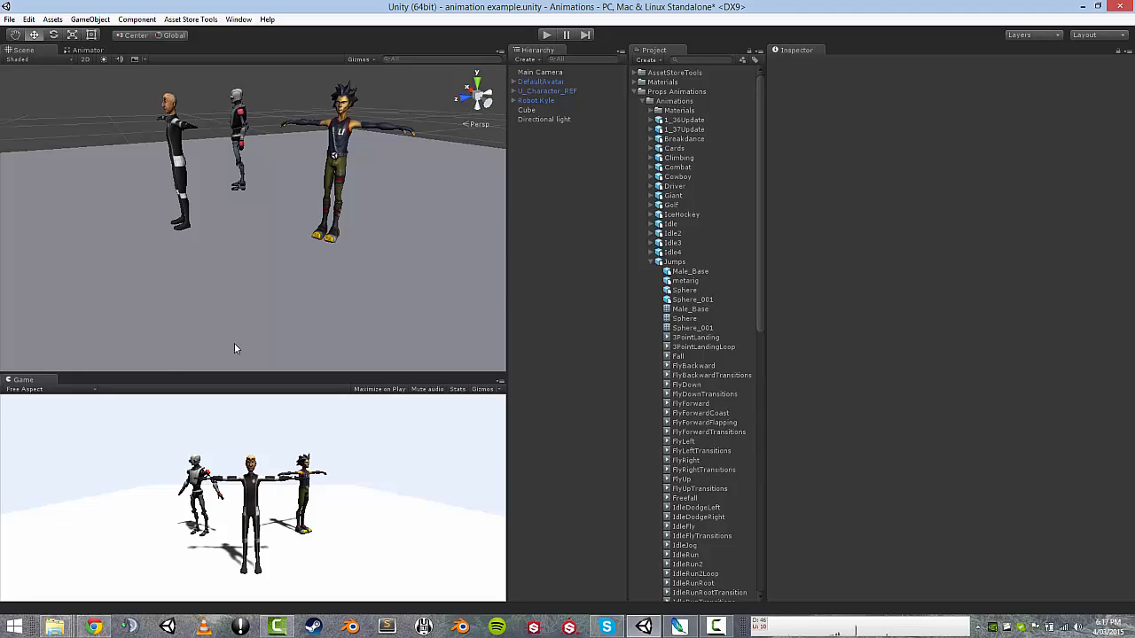